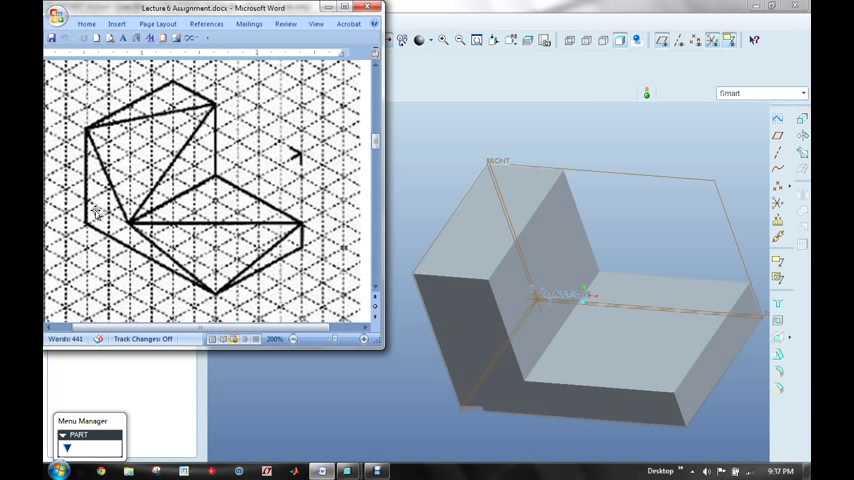
mouse_move(160, 97)
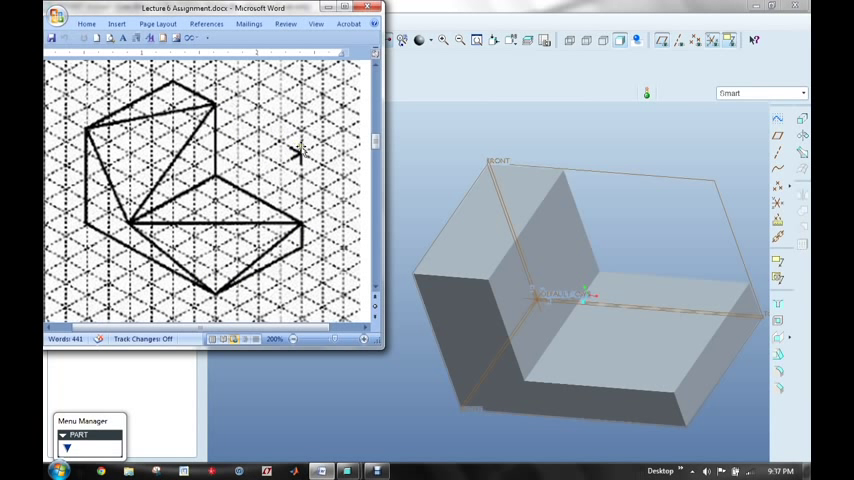
mouse_move(635, 151)
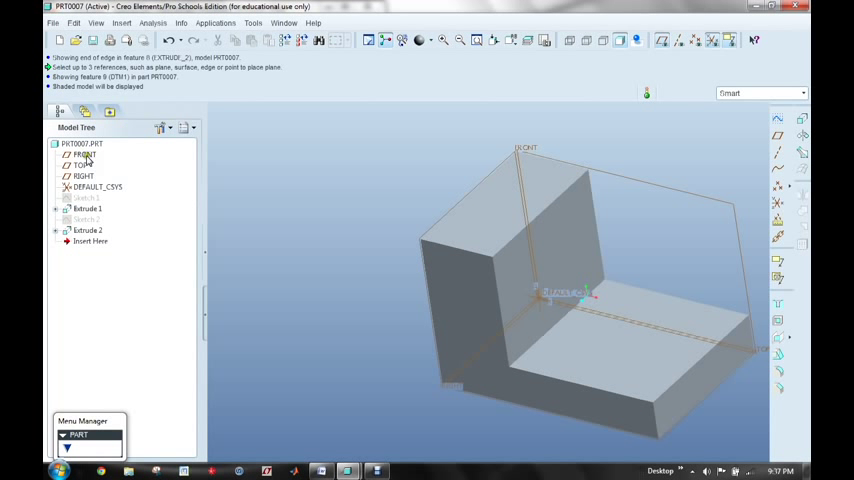
Step: Select the FRONT and TOP datum planes in the Model Tree for hiding
click(82, 165)
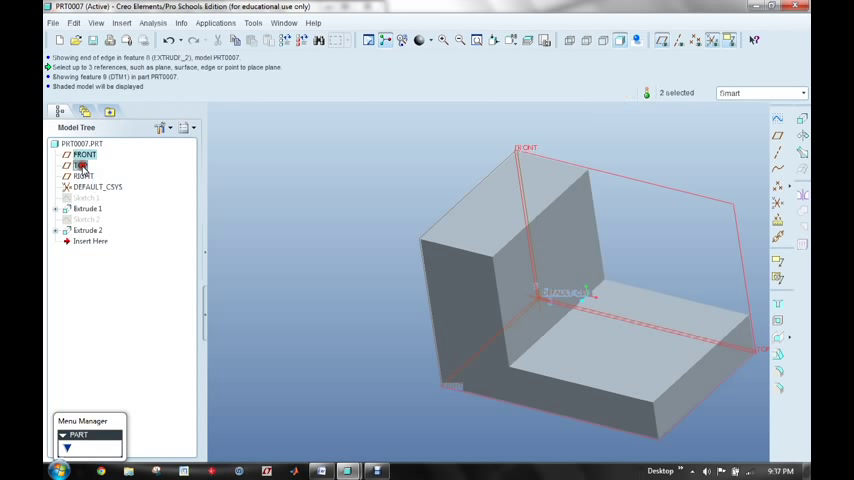
click(96, 187)
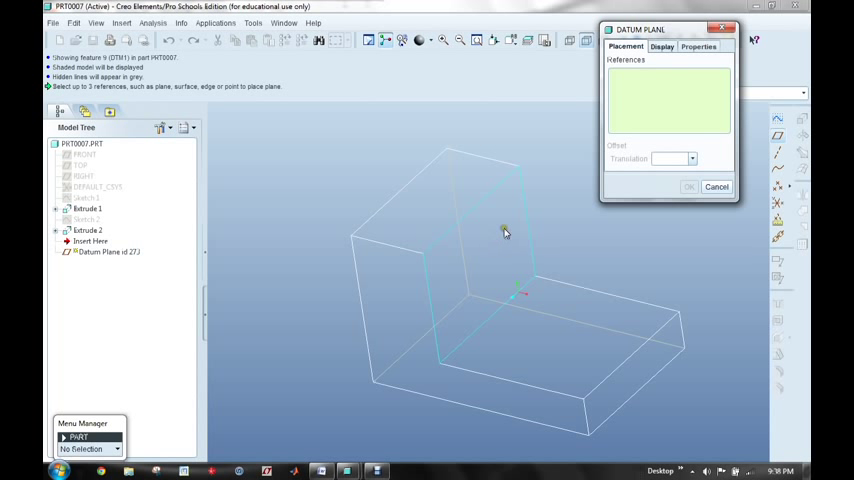
mouse_move(481, 253)
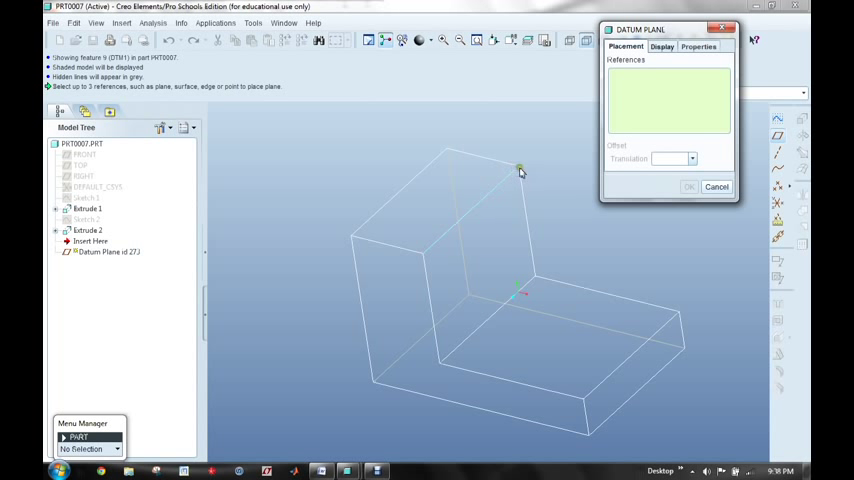
mouse_move(525, 170)
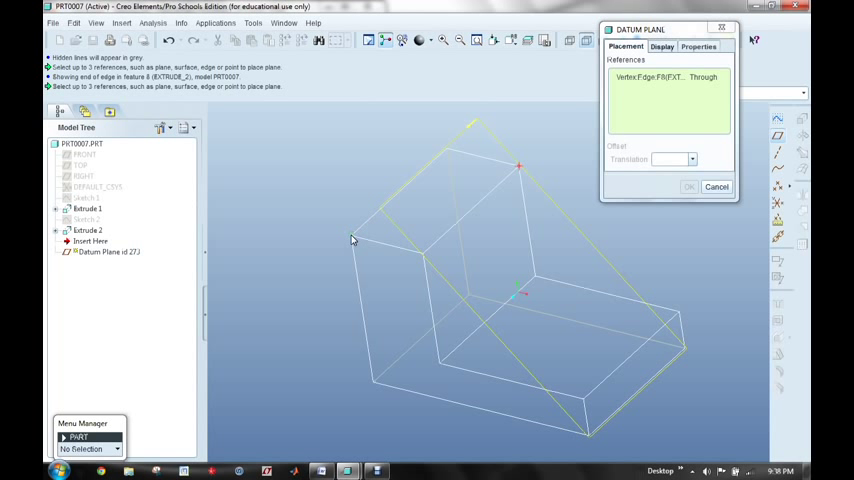
Step: Finish datum plane DTM1 through the picked block corners and confirm it
click(350, 237)
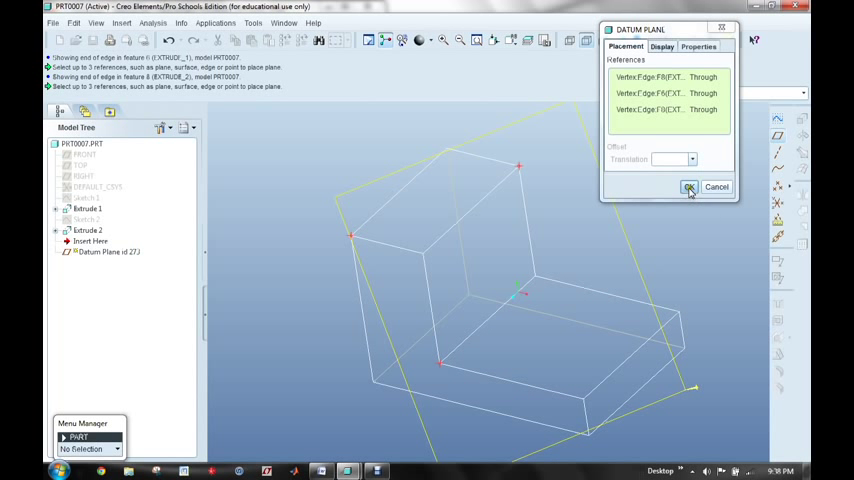
click(689, 187)
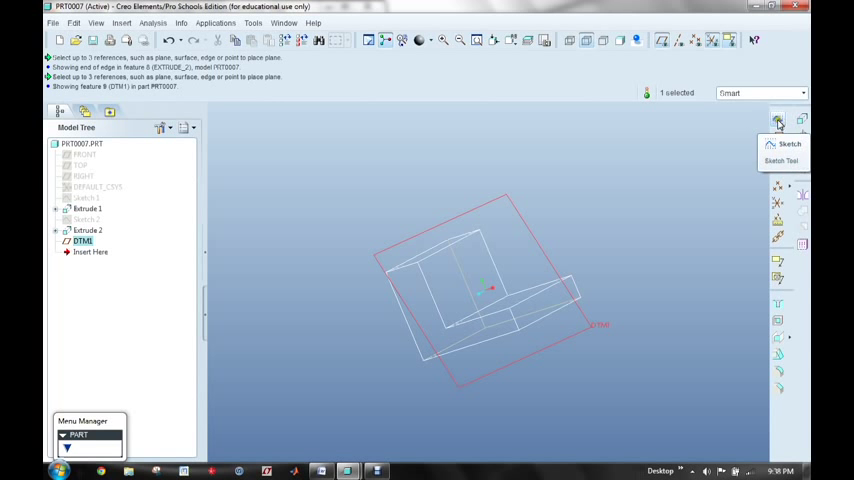
Step: Open Sketch 3 on DTM1, dismissing References and accepting 'Sketch anyway'
click(779, 121)
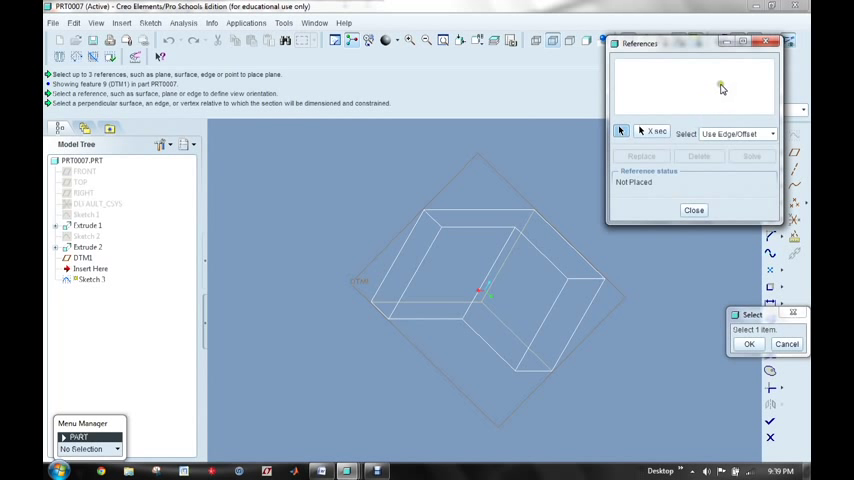
click(694, 211)
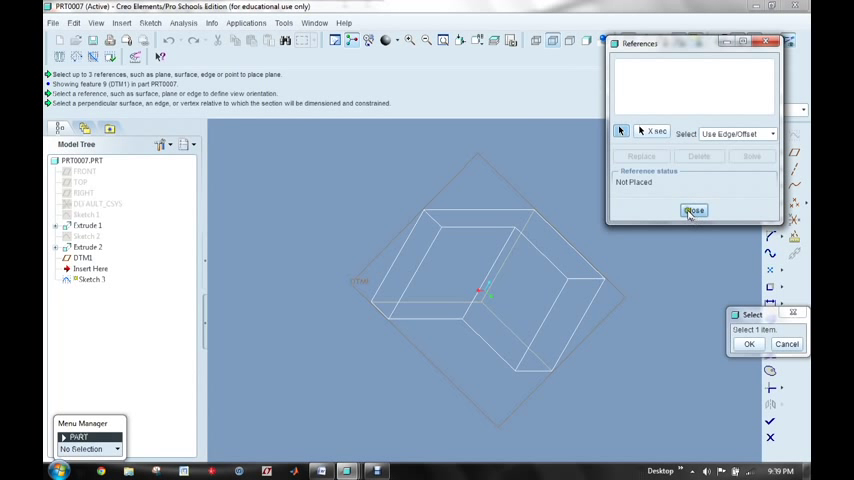
click(694, 211)
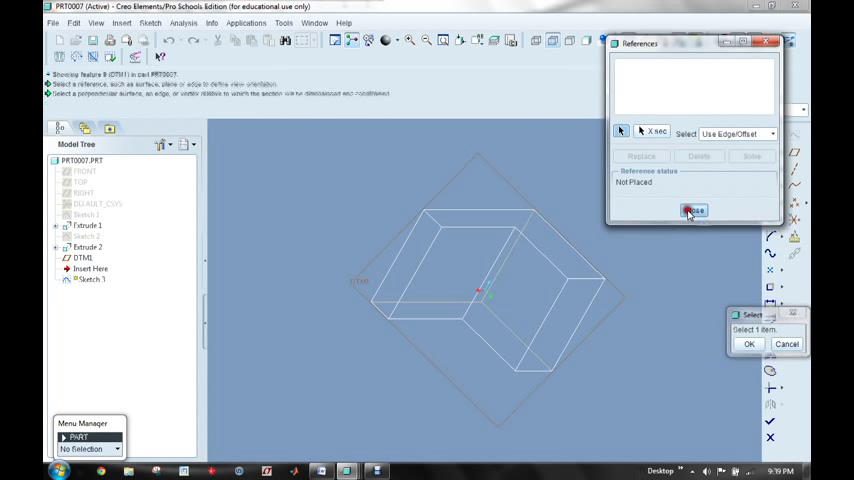
click(693, 210)
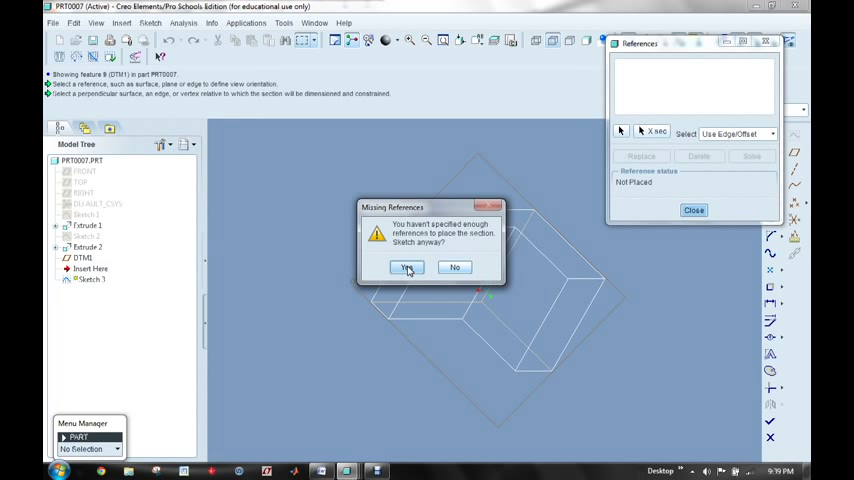
click(407, 267)
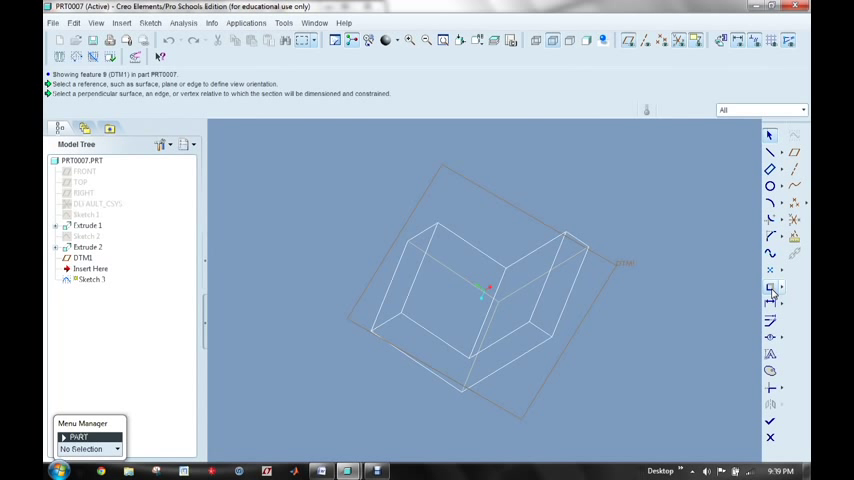
mouse_move(771, 289)
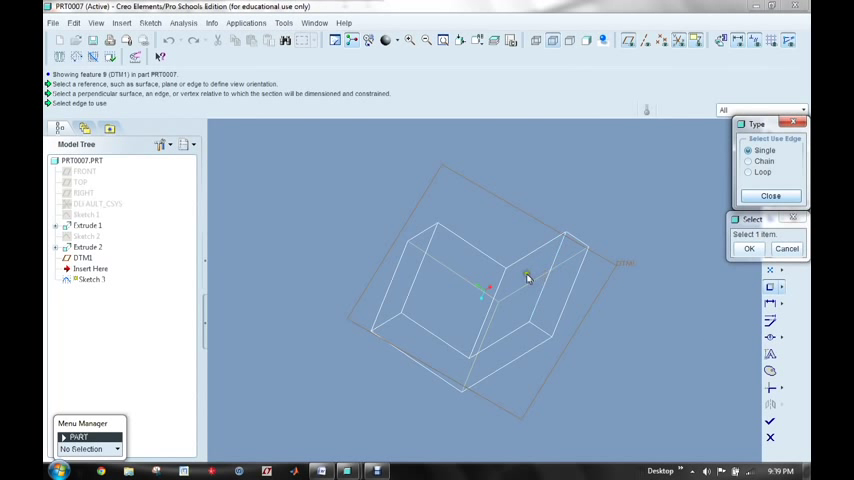
Step: Project a single block edge into Sketch 3 with Edge Use
click(490, 312)
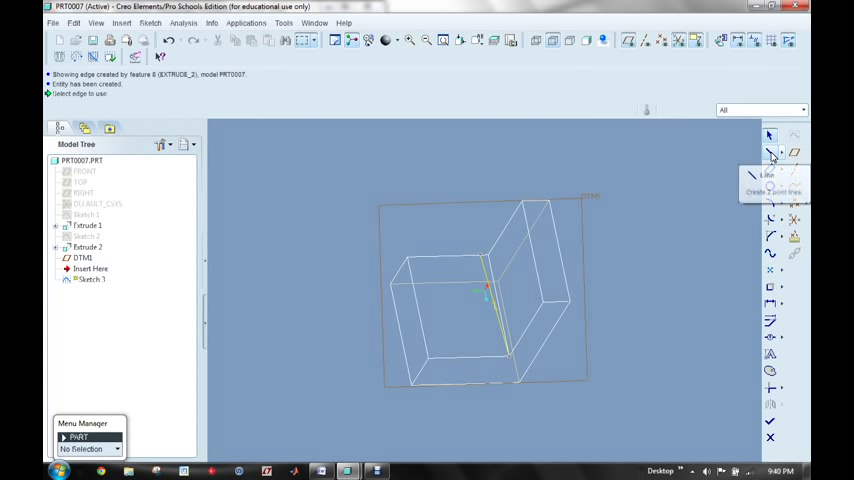
Step: Draw connected line segments outlining the cut region in Sketch 3
click(771, 152)
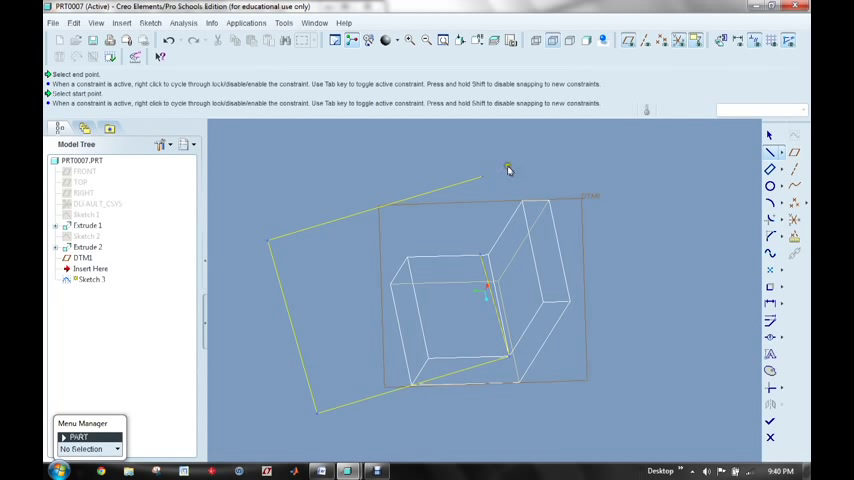
click(481, 257)
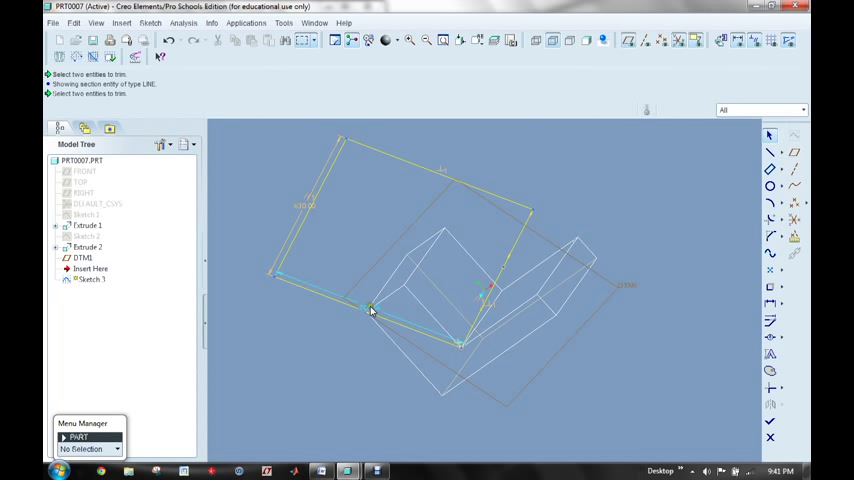
Step: Change the lower outline line's length dimension to 700
click(370, 310)
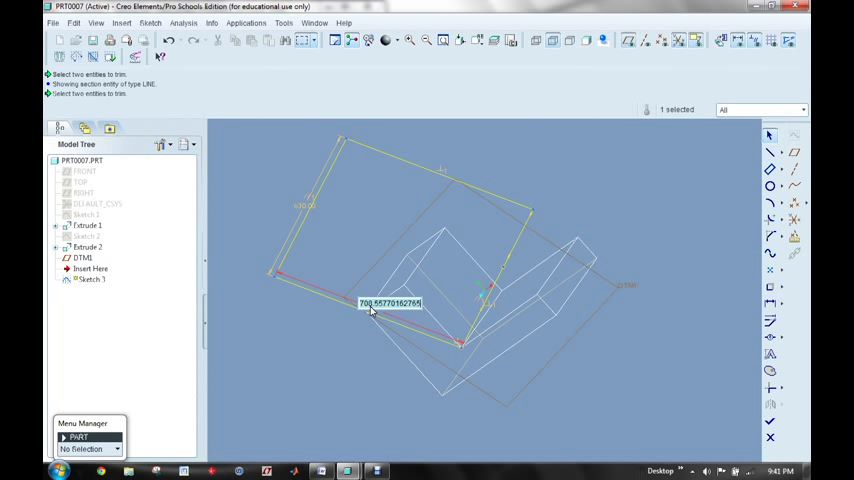
click(370, 310)
text(700)
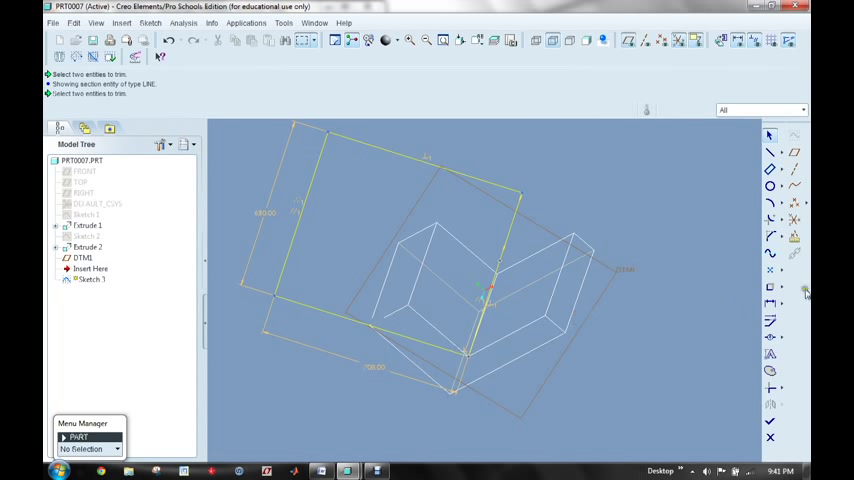
mouse_move(738, 298)
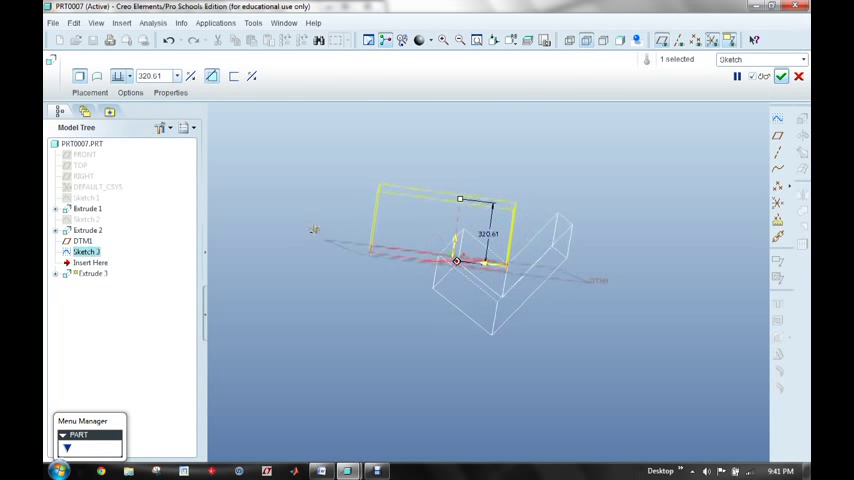
Step: Drag the depth handle to set the Extrude 3 cut depth on the upright leg
drag(460, 198, 465, 170)
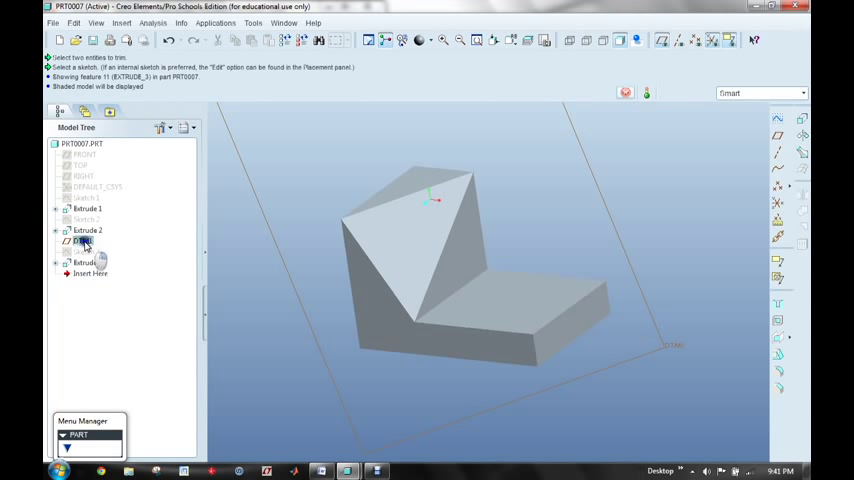
Step: Hide datum plane DTM1 from its Model Tree context menu
right_click(78, 241)
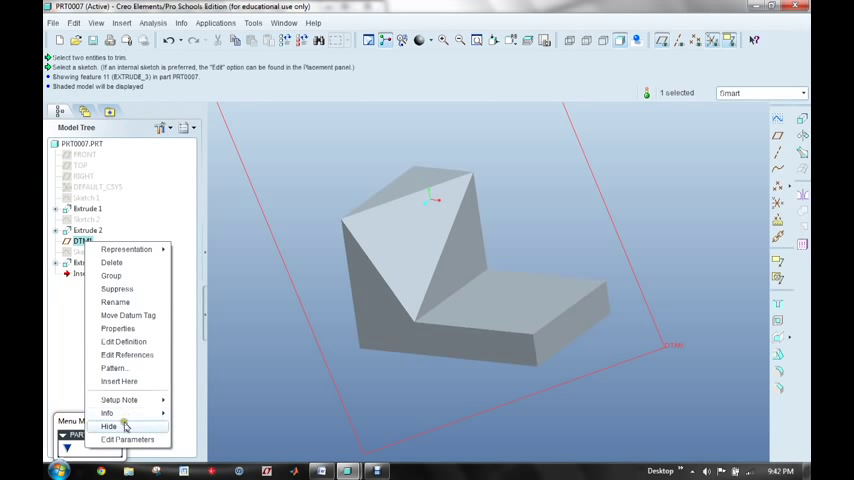
click(108, 426)
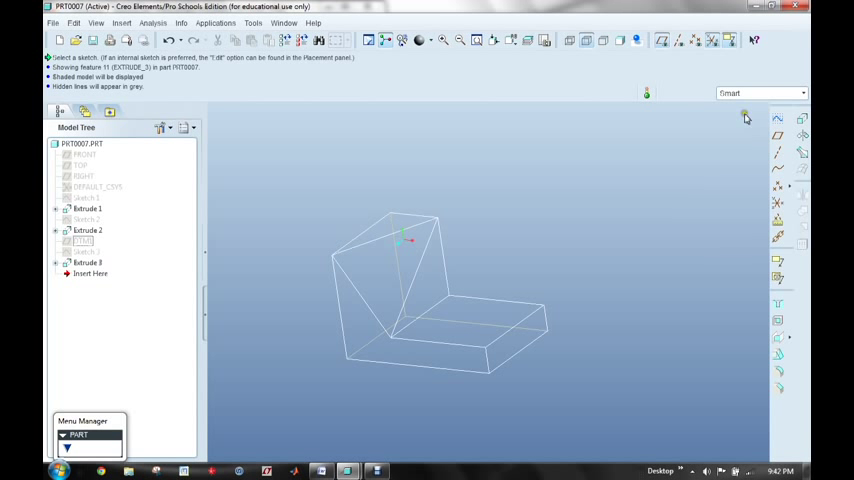
mouse_move(778, 137)
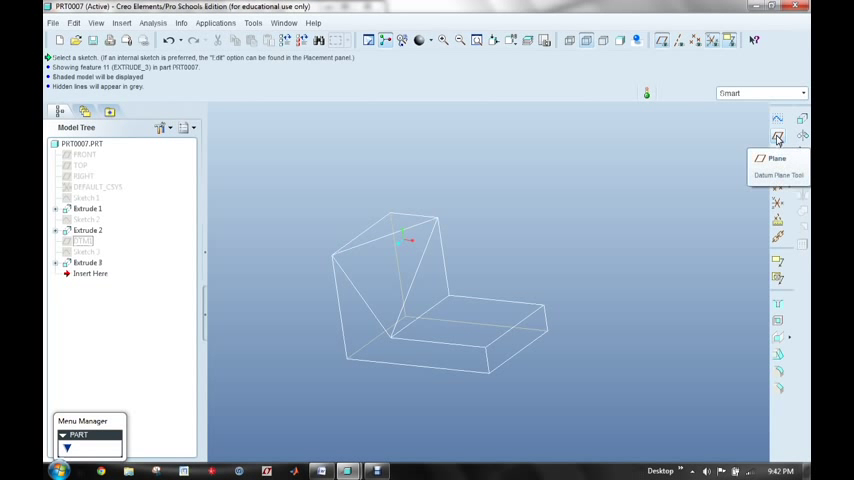
Step: Create datum plane DTM2 through three corner vertices of the block
click(778, 138)
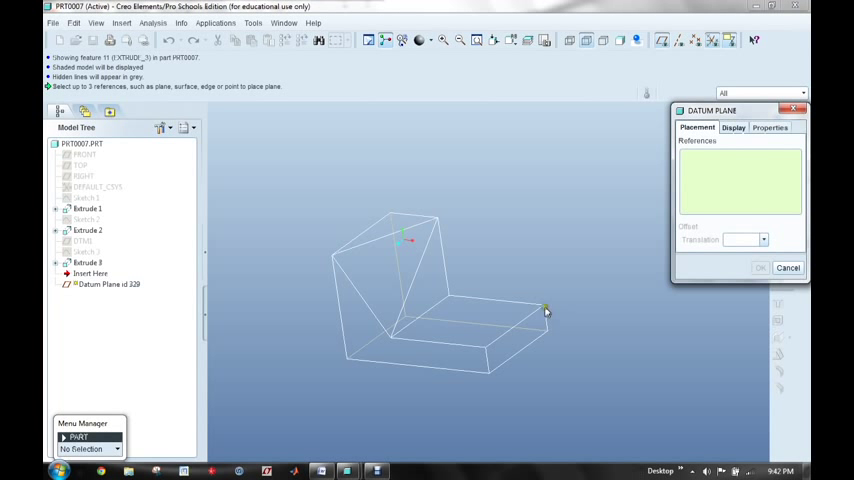
click(545, 308)
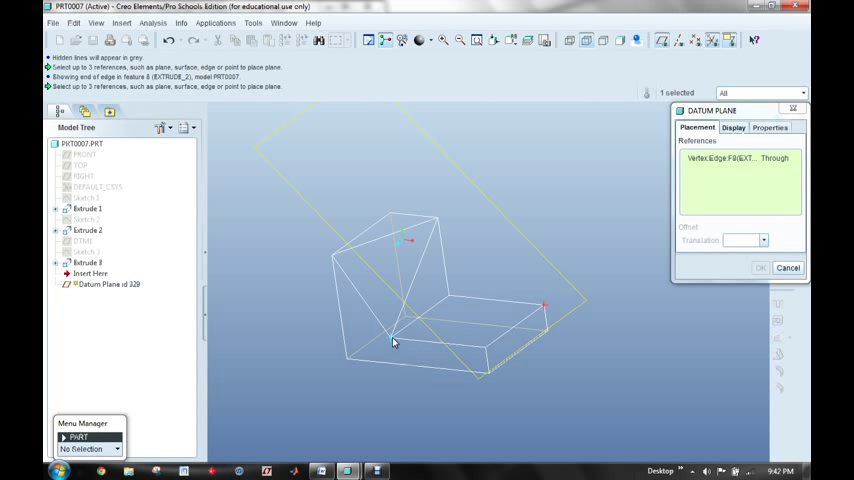
click(481, 363)
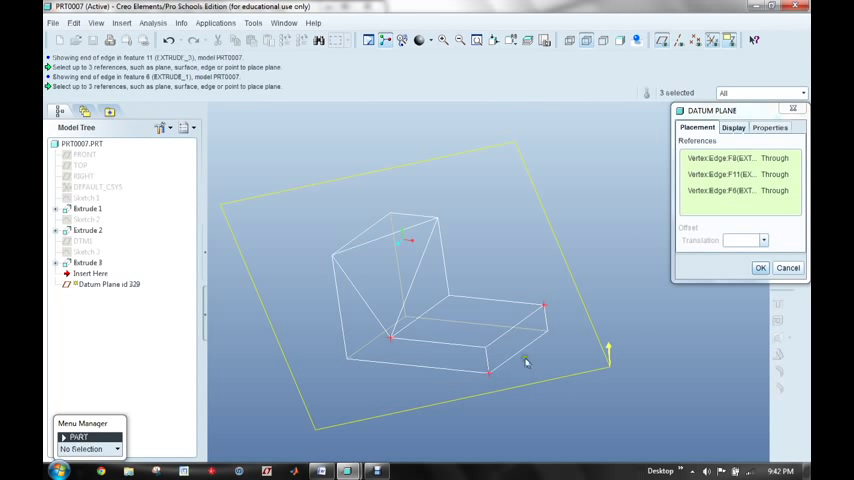
click(760, 267)
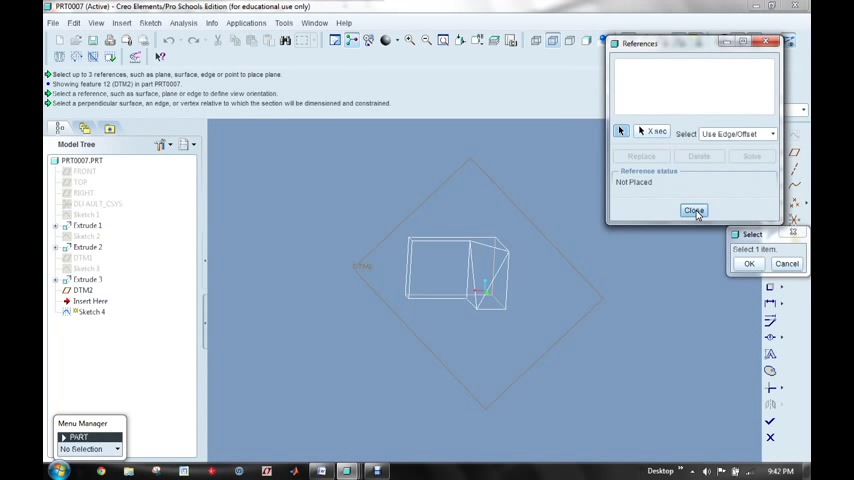
Step: Open Sketch 4 on DTM2, closing References and accepting the missing-references prompt
click(694, 210)
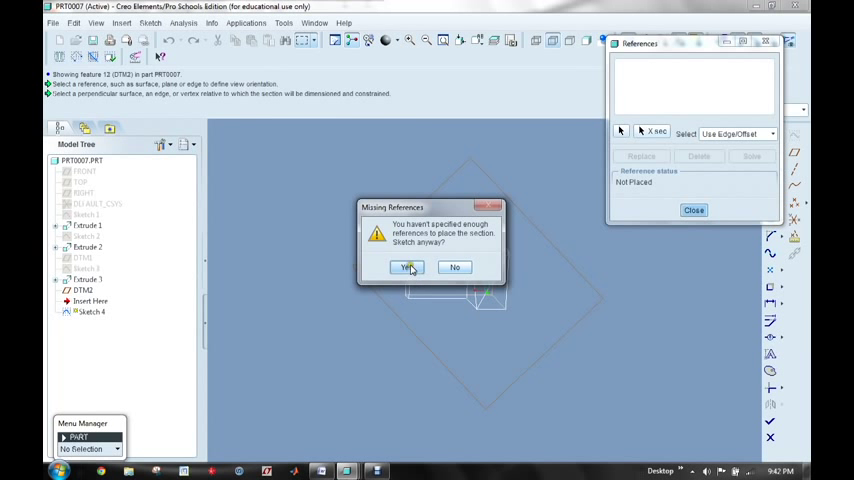
click(407, 267)
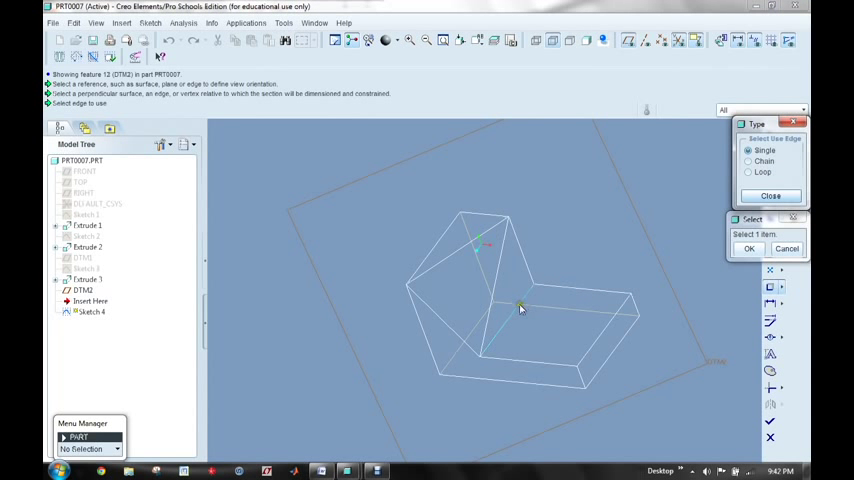
Step: Project the block's inner corner edge into Sketch 4 with Use Edge
click(520, 305)
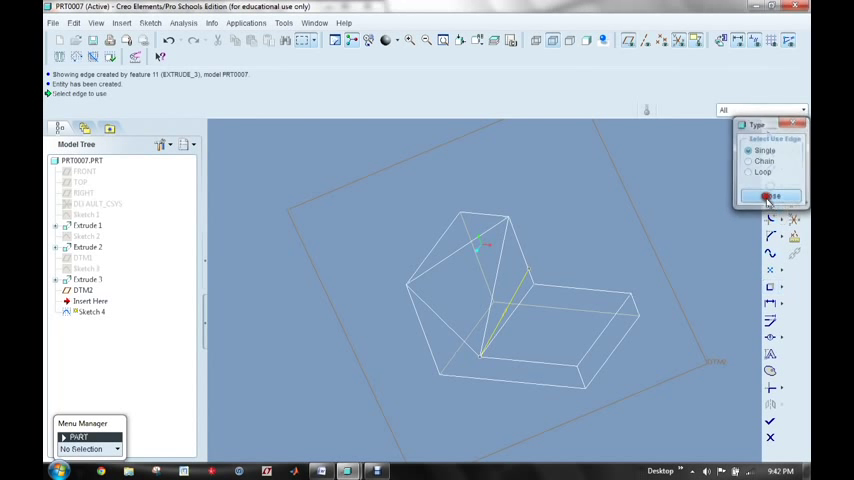
click(770, 196)
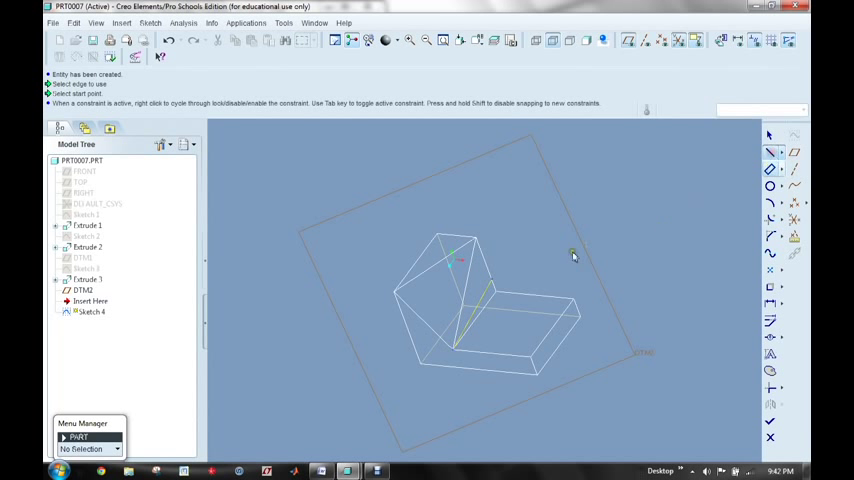
Step: Close a triangle on the projected edge, finish Sketch 4, and start Extrude 4 from it
click(460, 351)
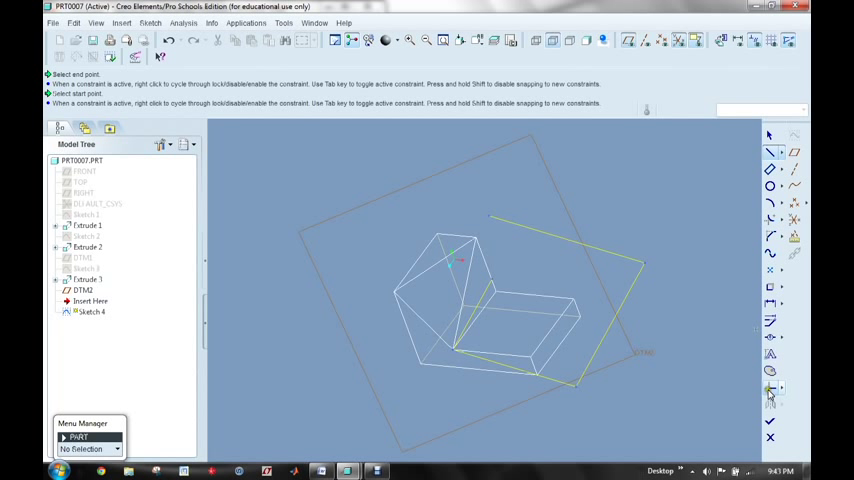
click(485, 293)
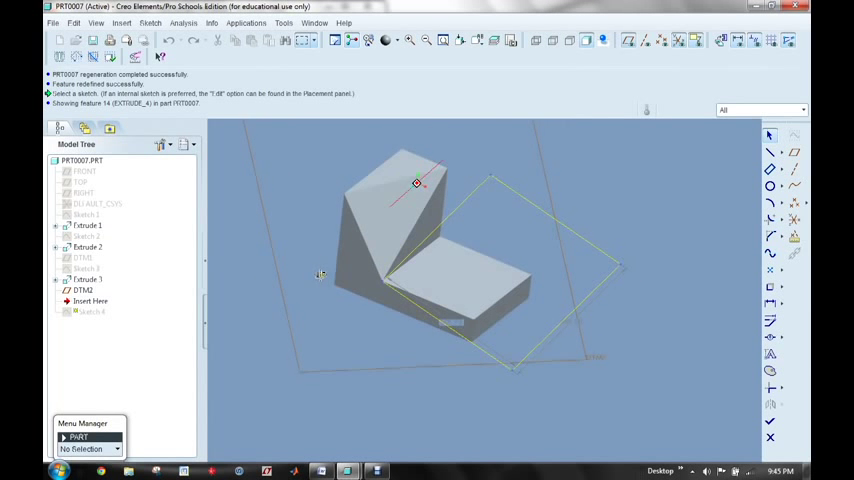
click(575, 322)
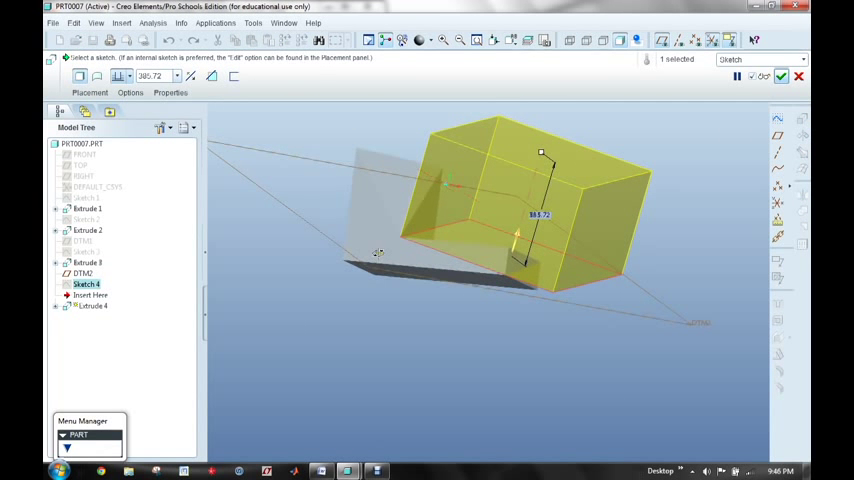
Step: Confirm Extrude 4 as a material-removing cut, wedging the lower leg
click(214, 76)
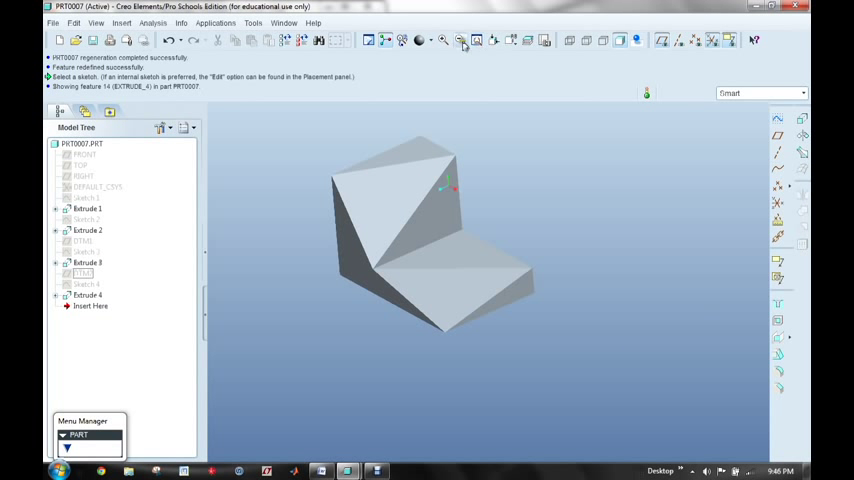
Step: Refit the part, switch to Standard Orientation, and display it as wireframe
click(477, 40)
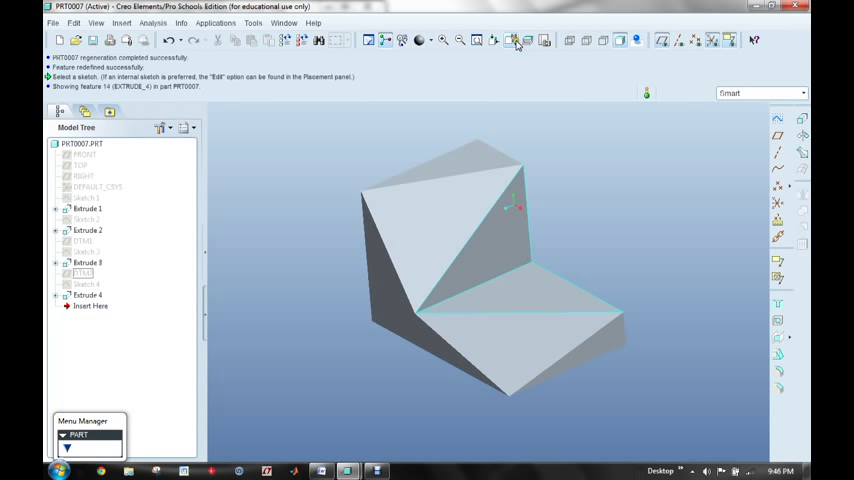
click(515, 40)
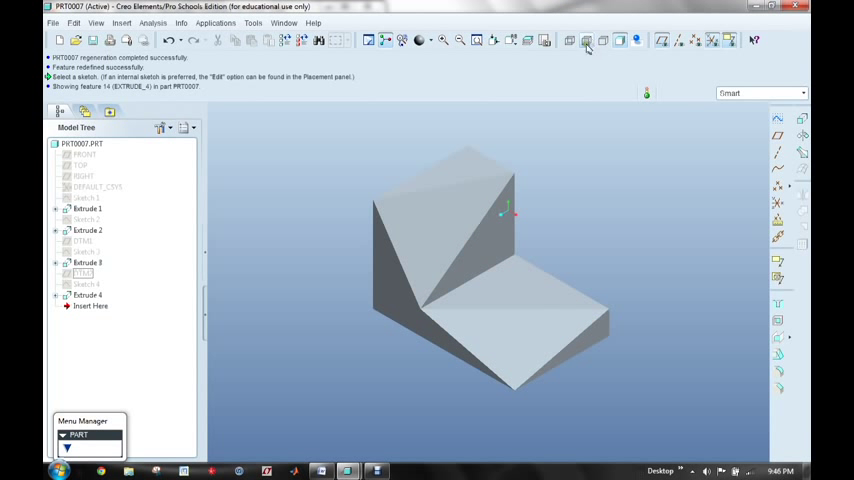
click(587, 40)
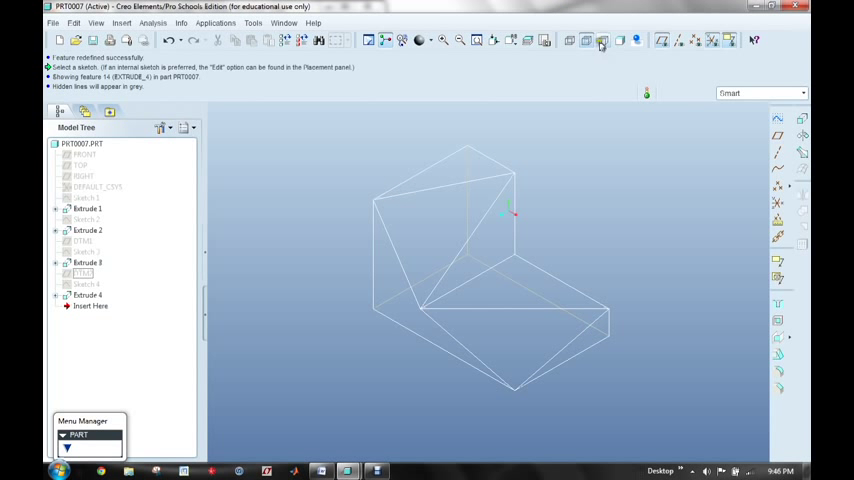